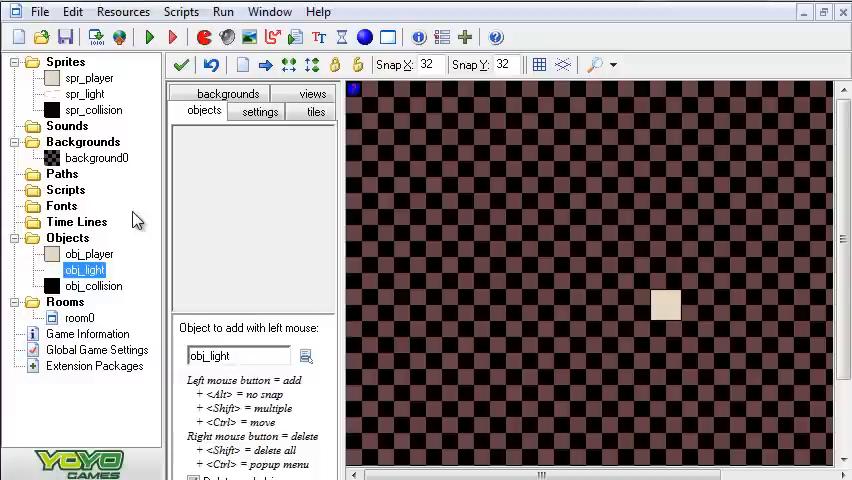
mouse_move(150, 207)
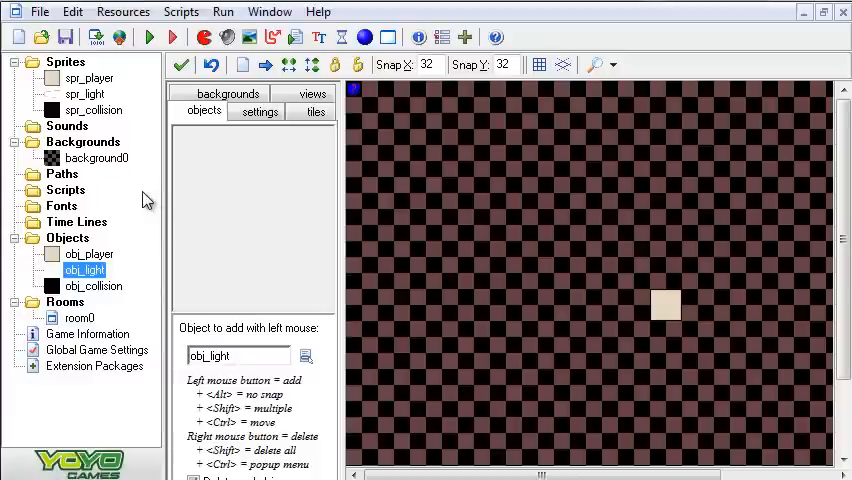
mouse_move(125, 82)
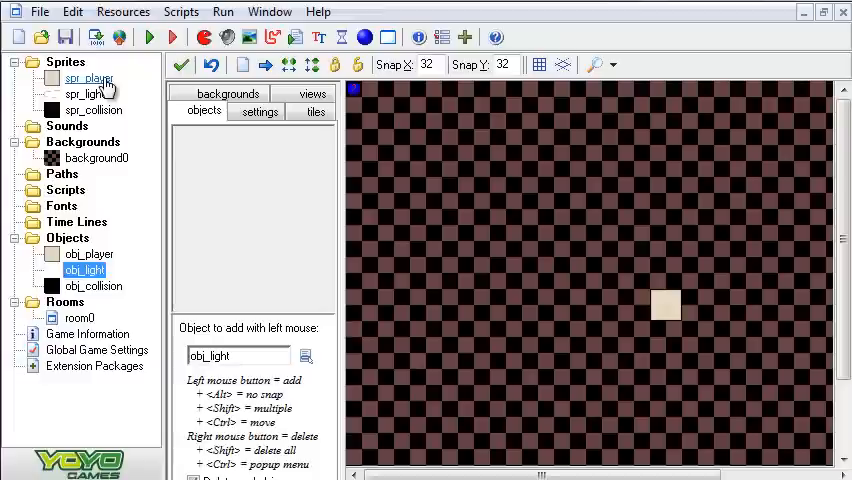
Open spr_player, then spr_light, showing its 128×64 beam image with origin 0,32
double_click(88, 78)
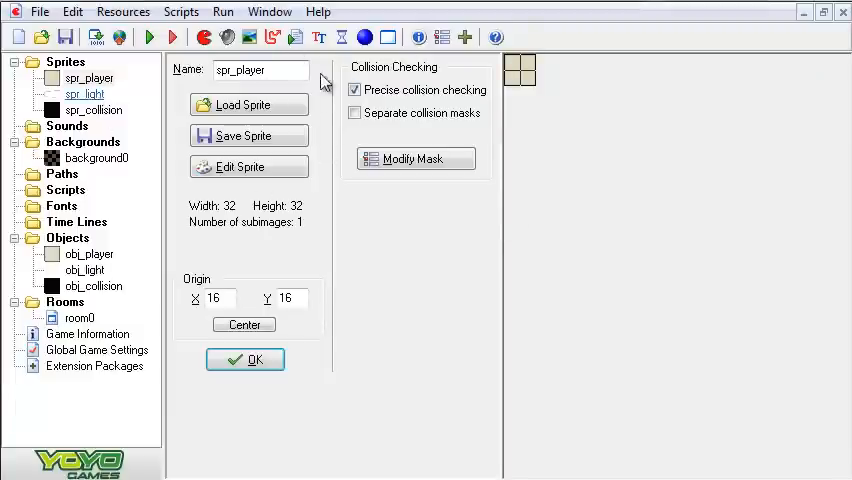
mouse_move(378, 138)
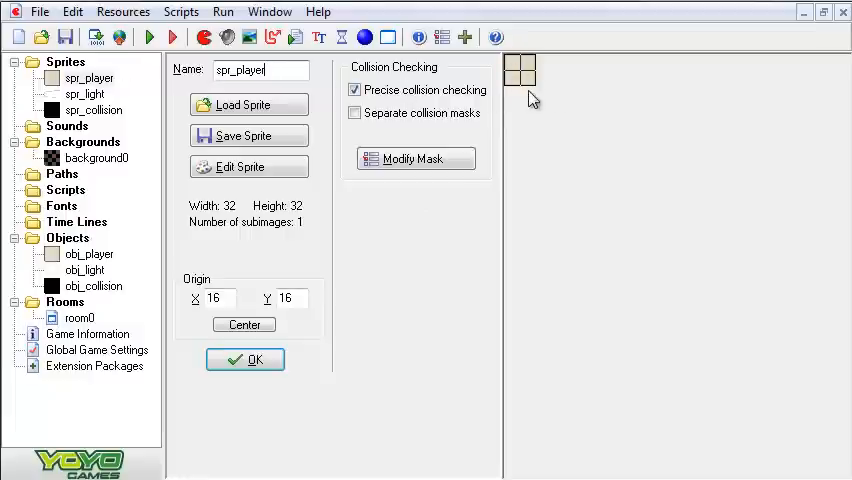
mouse_move(525, 85)
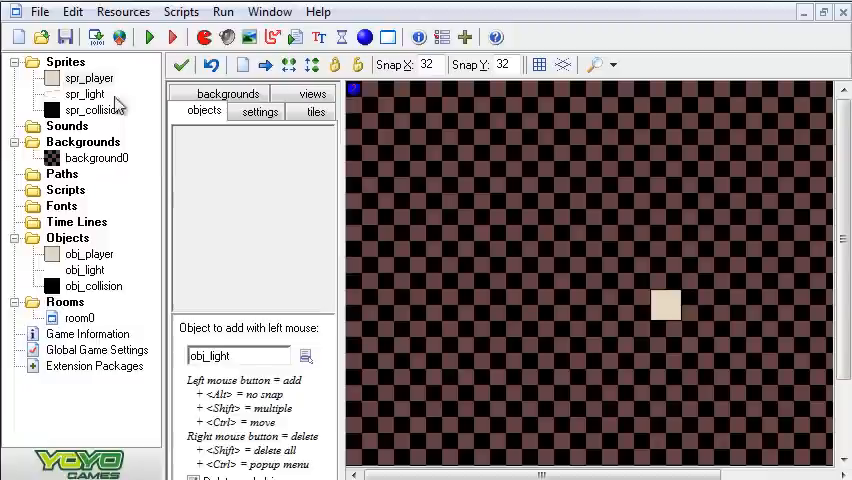
double_click(85, 93)
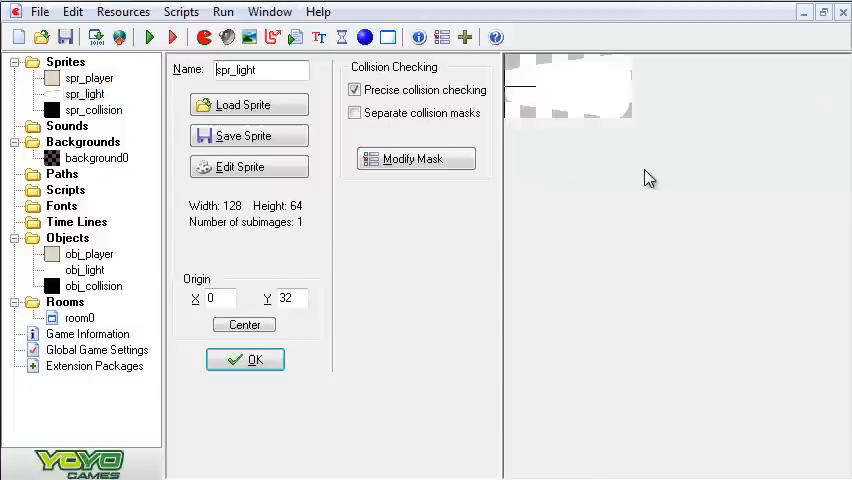
mouse_move(540, 105)
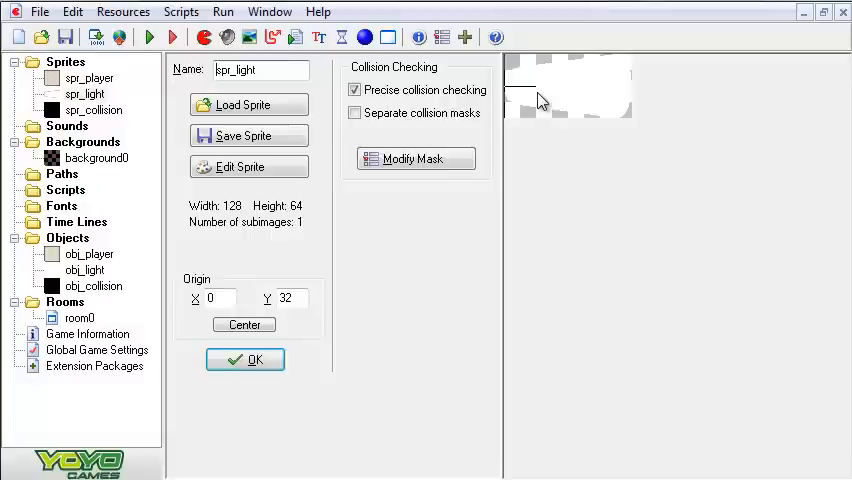
mouse_move(503, 93)
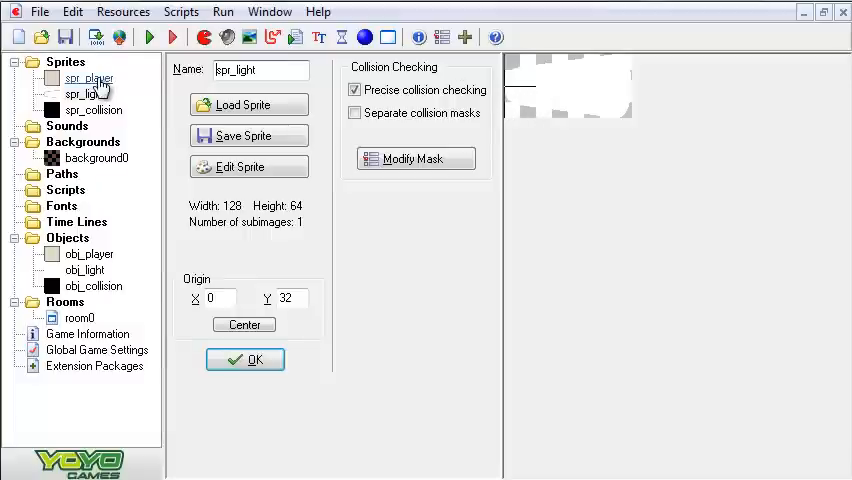
mouse_move(740, 192)
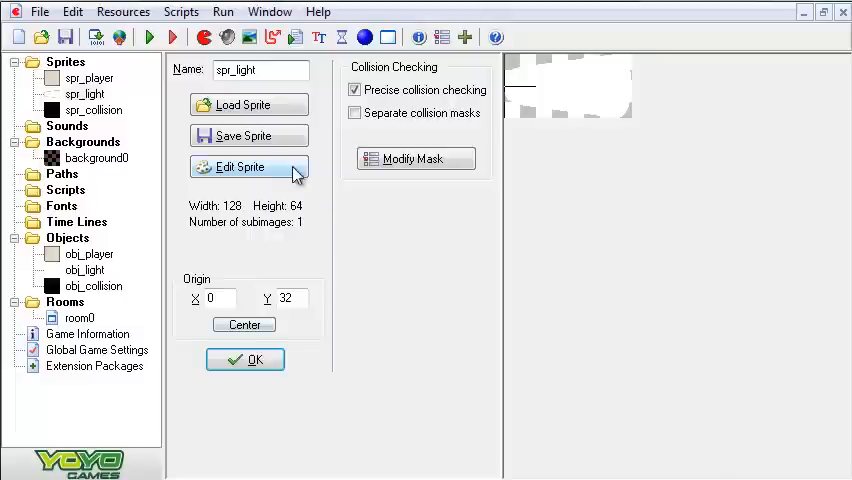
Zoom into spr_light's image 0 beam, draw and undo test strokes, then close the editor
click(248, 167)
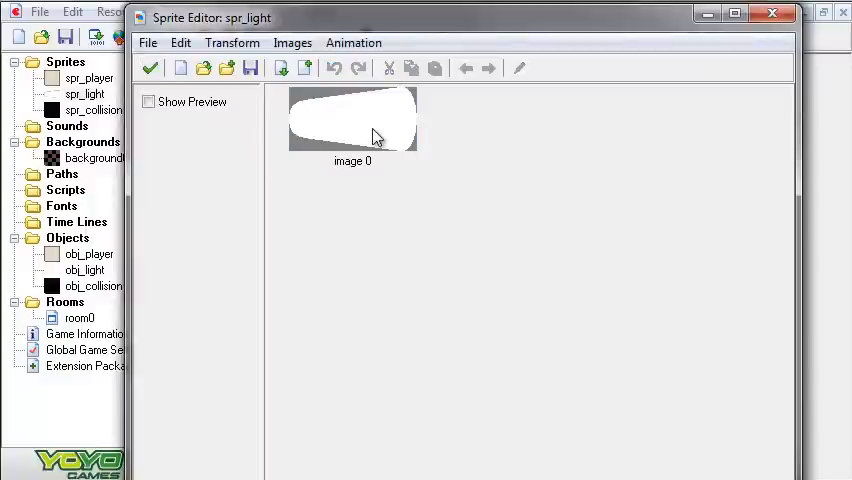
double_click(352, 120)
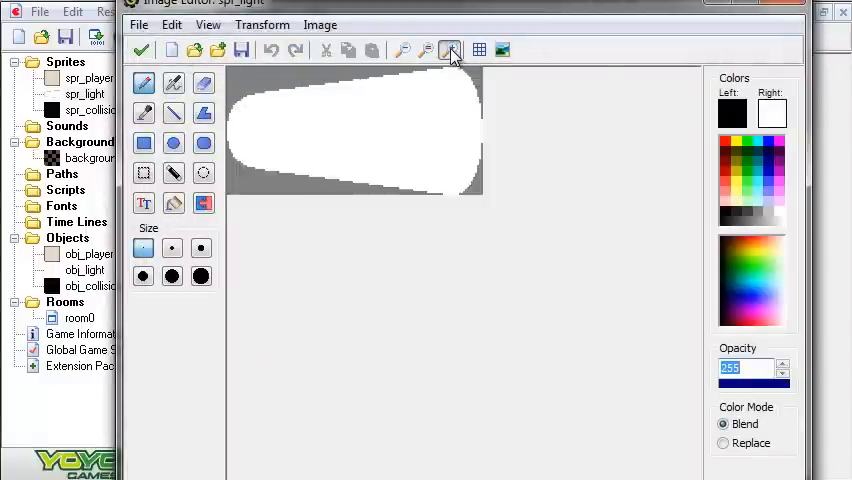
click(450, 50)
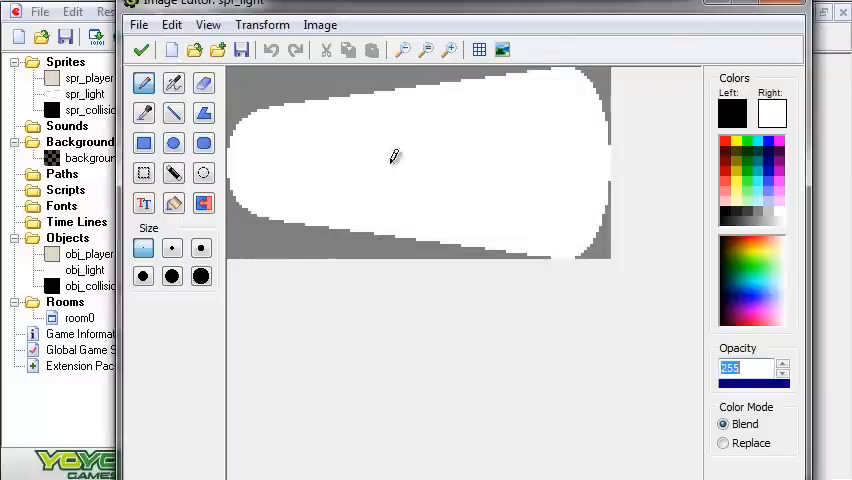
mouse_move(446, 140)
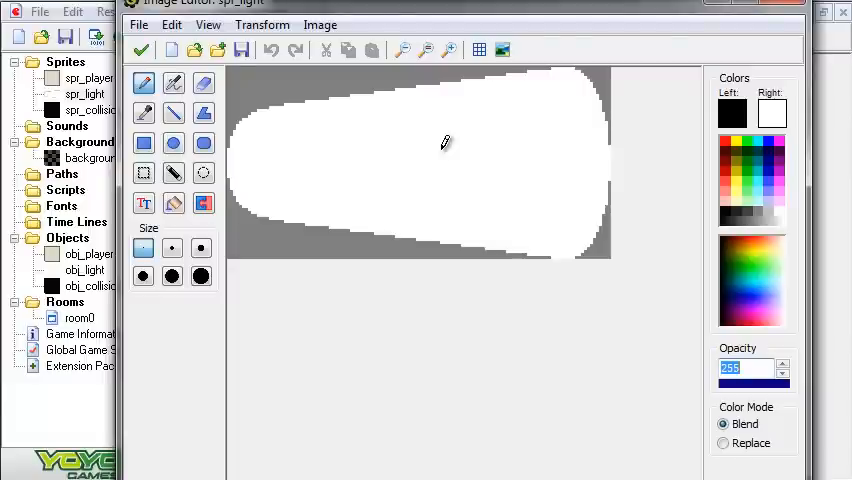
mouse_move(277, 162)
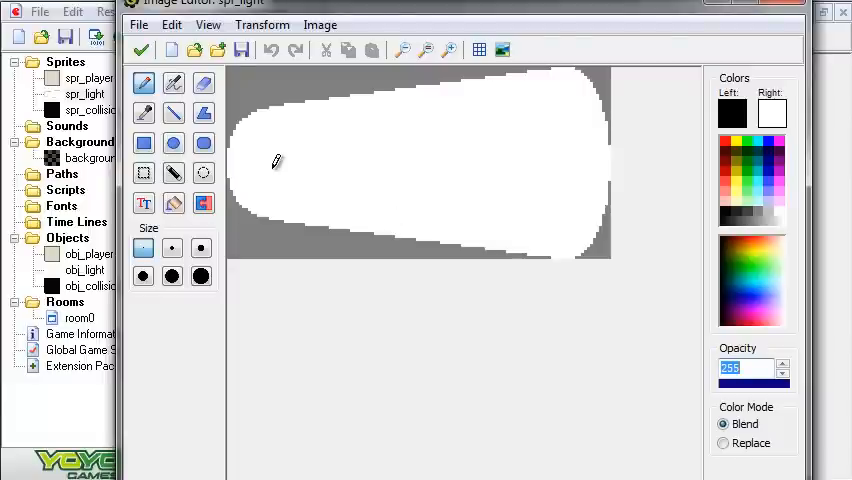
mouse_move(360, 138)
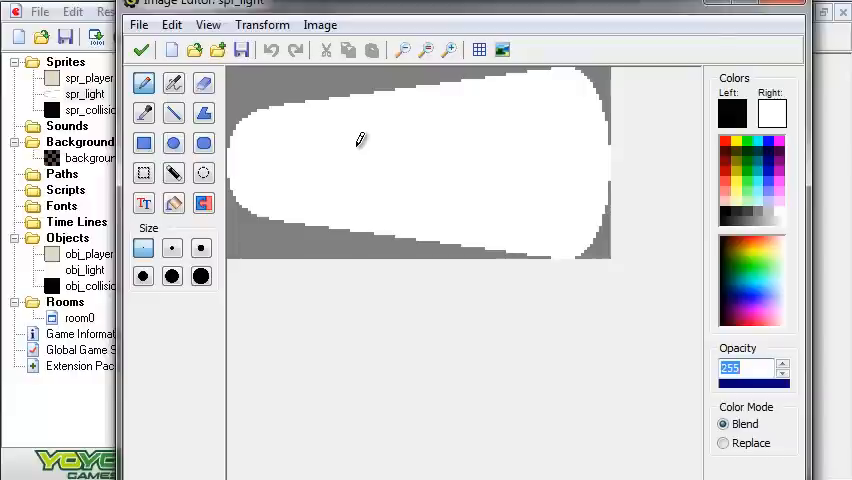
mouse_move(265, 152)
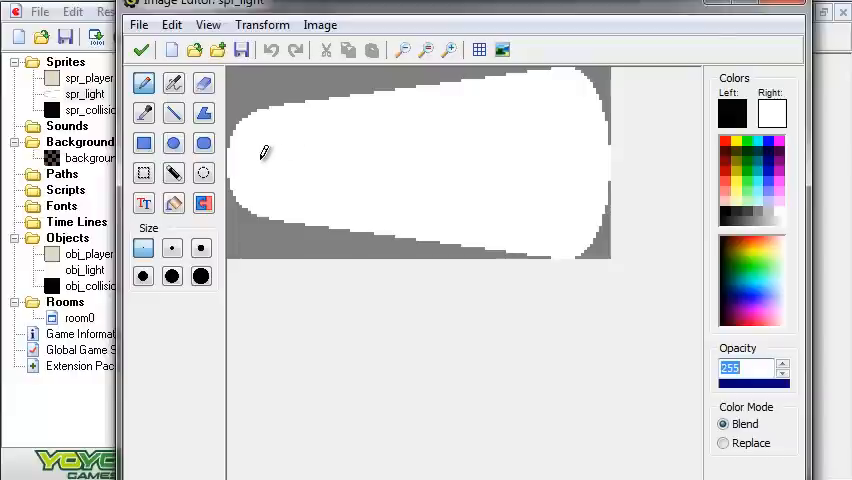
drag(260, 155, 530, 160)
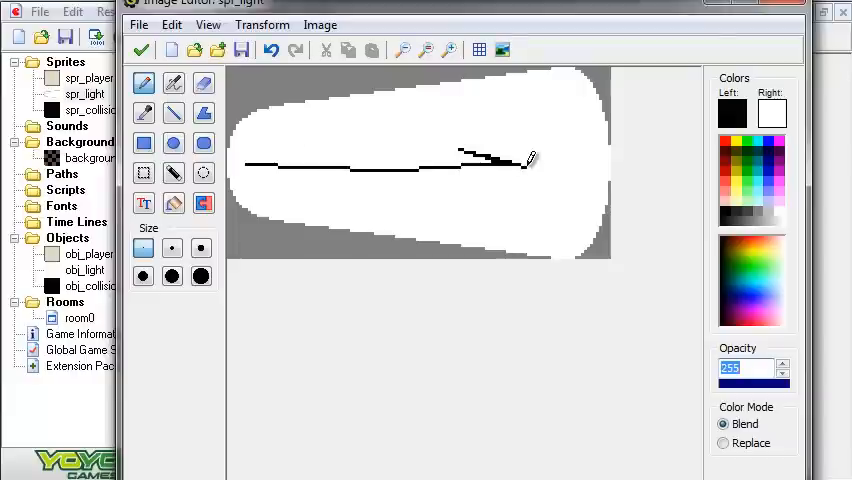
drag(415, 75, 412, 218)
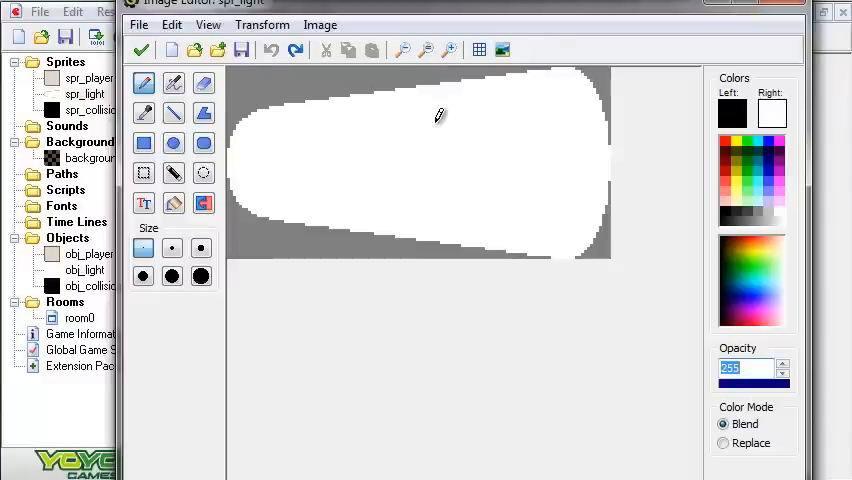
mouse_move(235, 150)
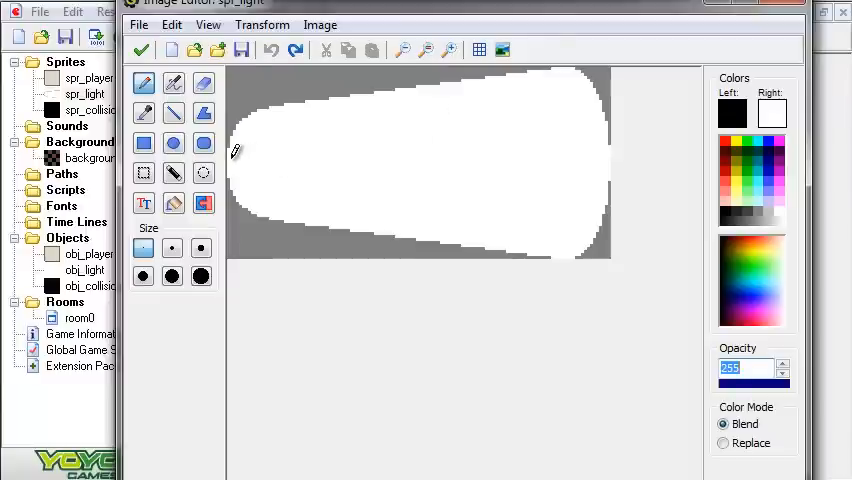
mouse_move(428, 180)
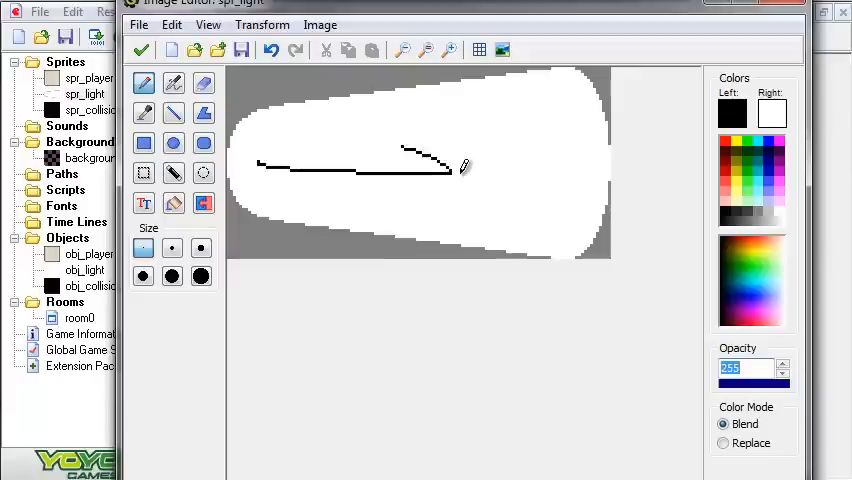
click(271, 50)
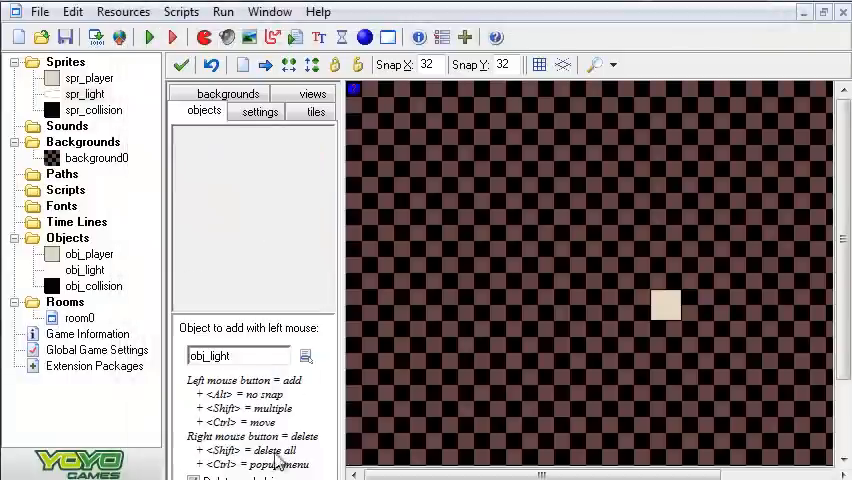
click(96, 158)
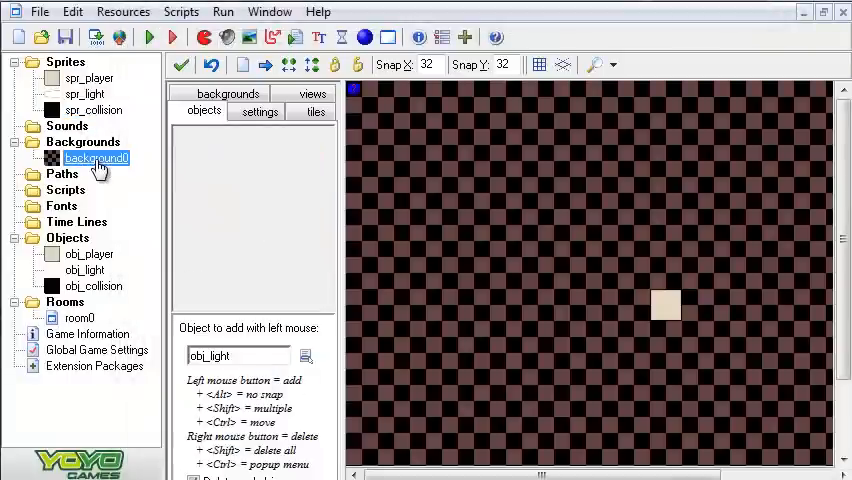
double_click(89, 254)
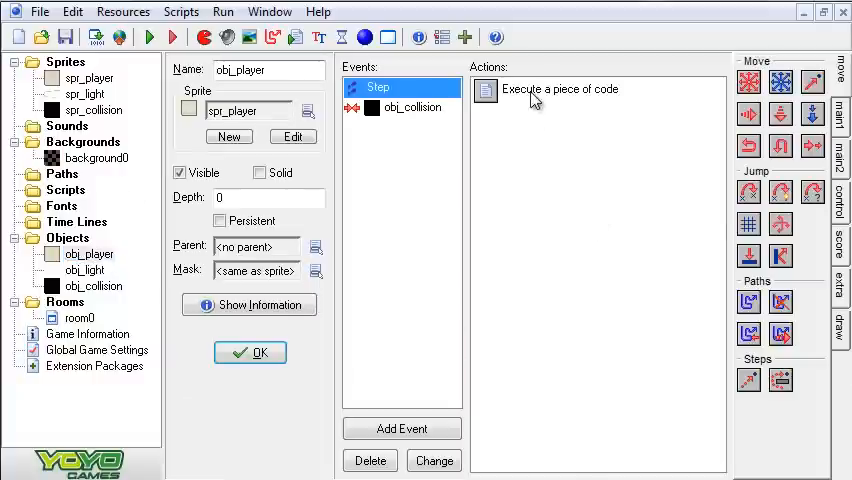
double_click(533, 89)
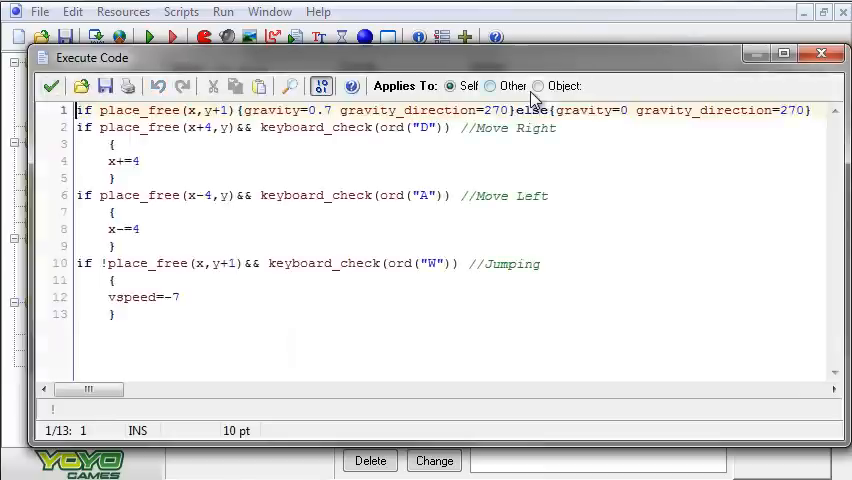
mouse_move(395, 65)
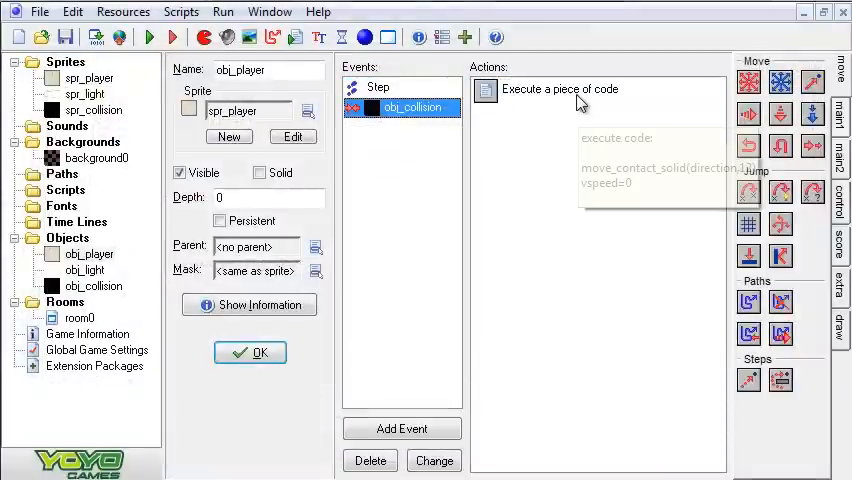
double_click(560, 89)
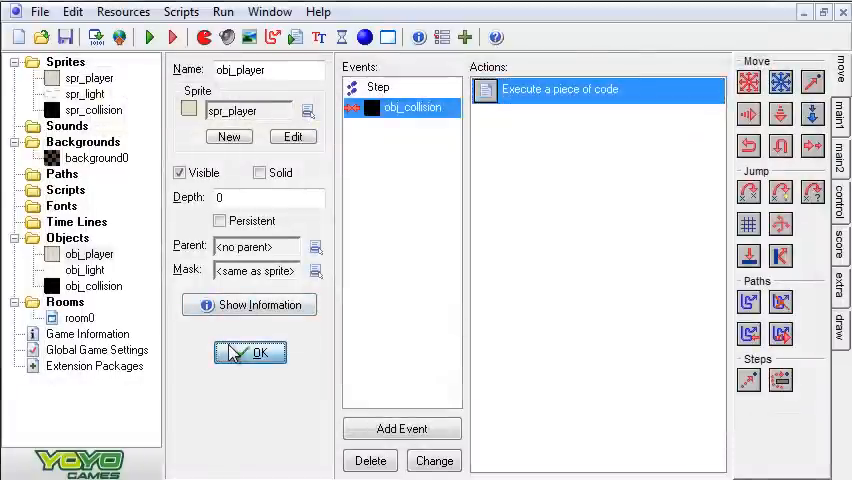
click(259, 352)
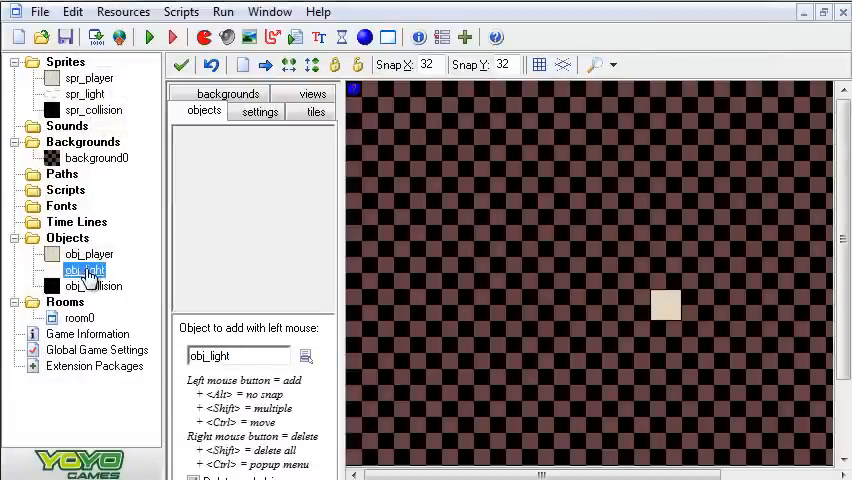
double_click(84, 270)
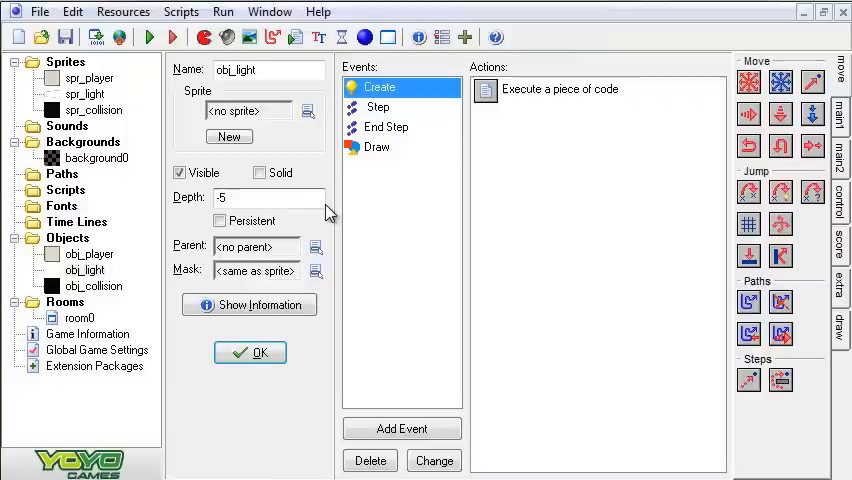
click(265, 197)
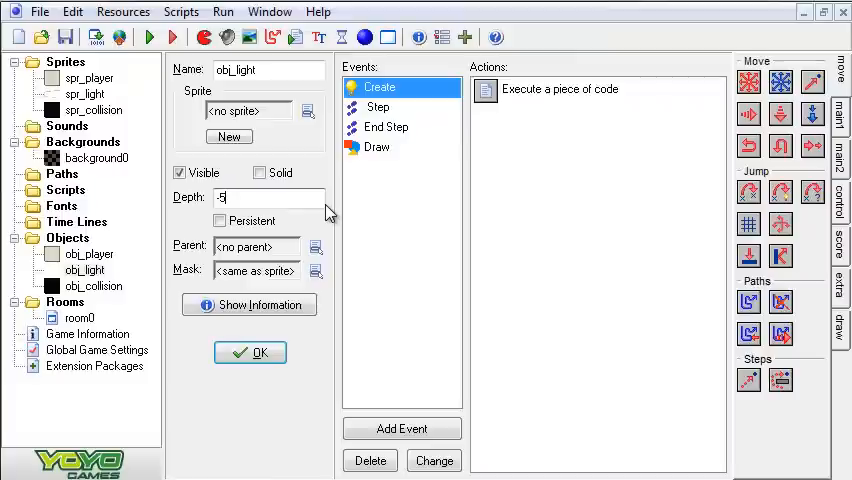
mouse_move(303, 227)
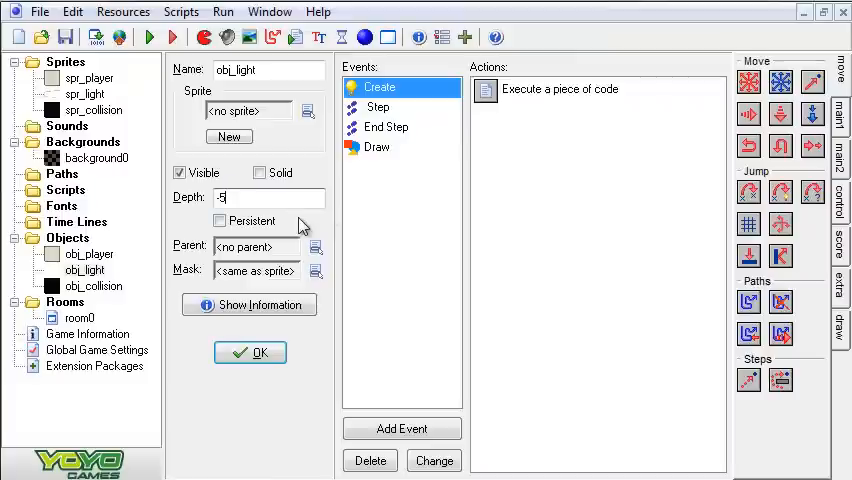
mouse_move(344, 198)
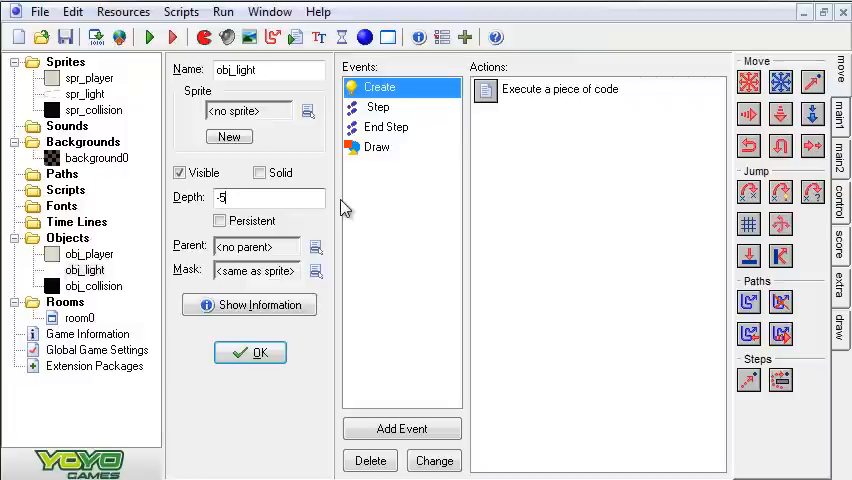
mouse_move(442, 237)
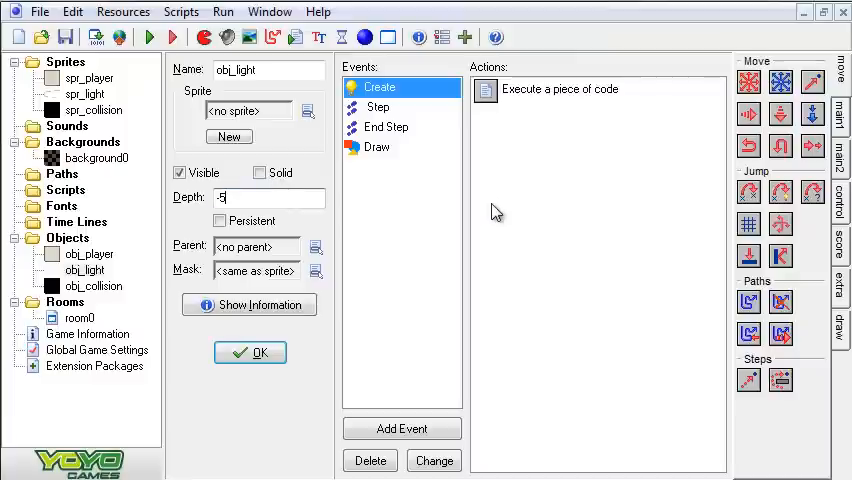
Walk through obj_light's Create code building the room-sized 'dark' surface and resetting the target
double_click(560, 89)
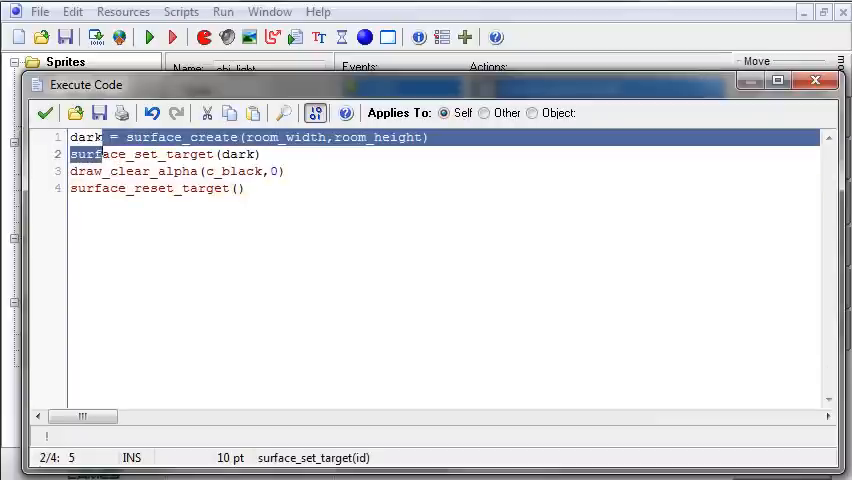
click(100, 138)
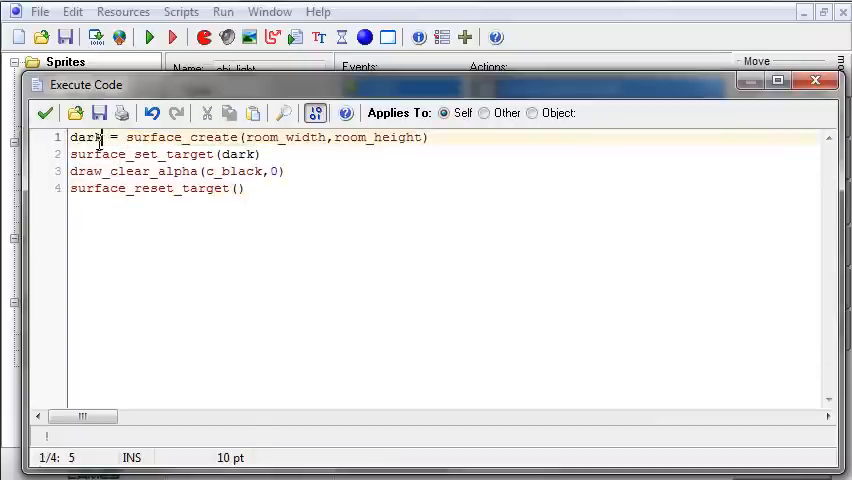
double_click(86, 137)
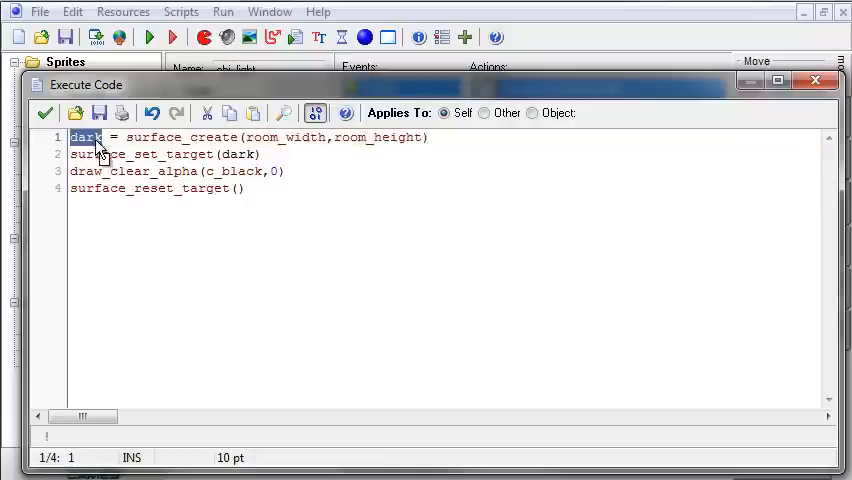
click(108, 137)
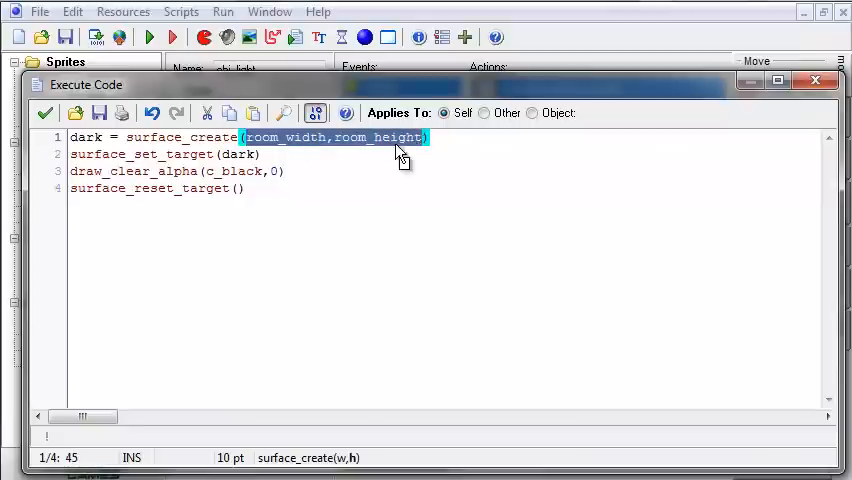
click(260, 154)
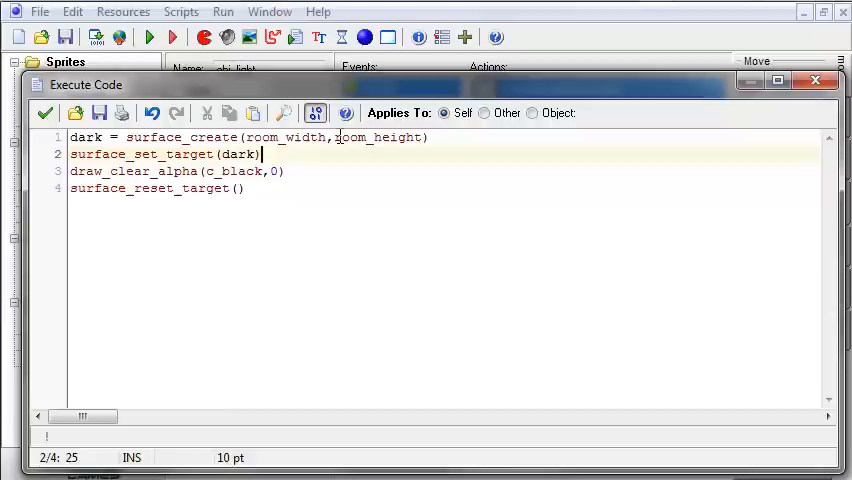
mouse_move(153, 160)
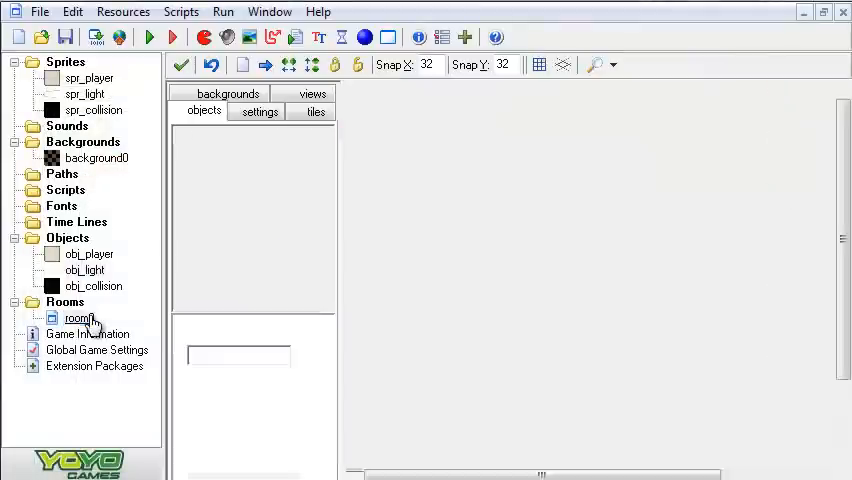
Open room0, view and close obj_player's properties, then reopen obj_light's properties
double_click(77, 318)
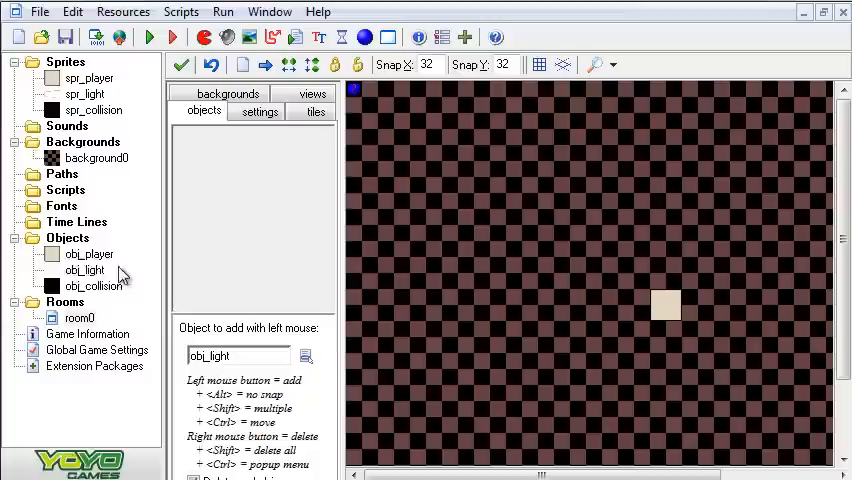
click(88, 254)
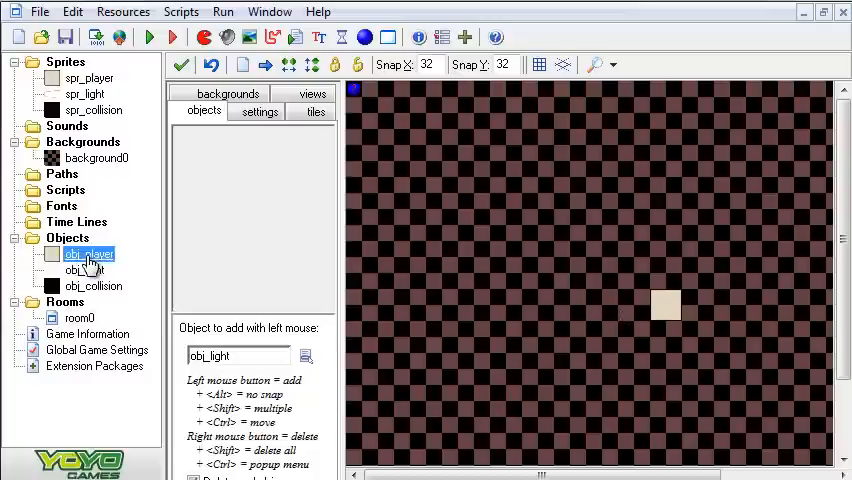
double_click(89, 254)
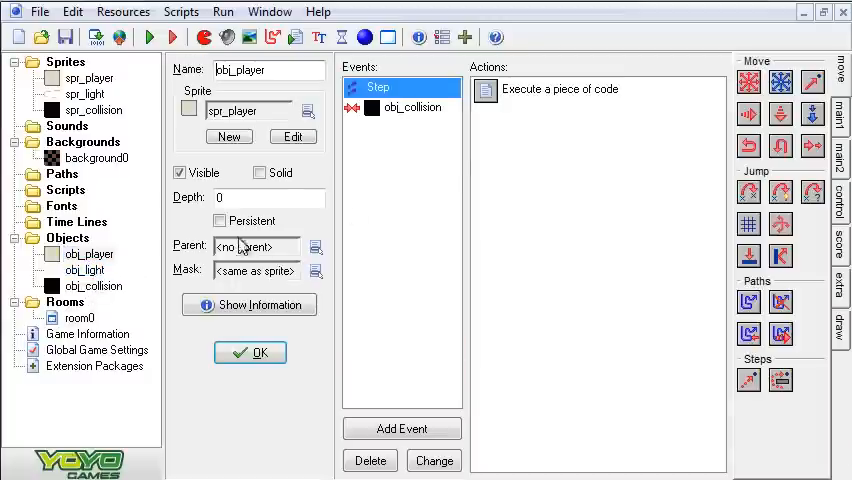
click(249, 352)
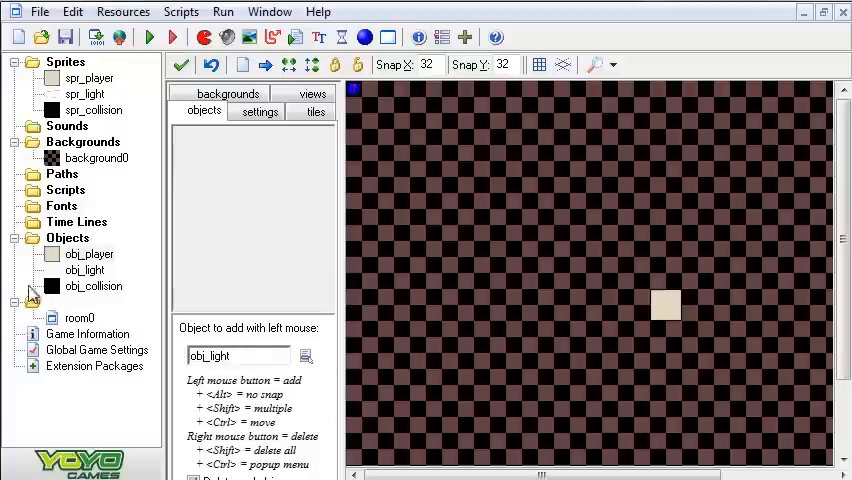
double_click(85, 269)
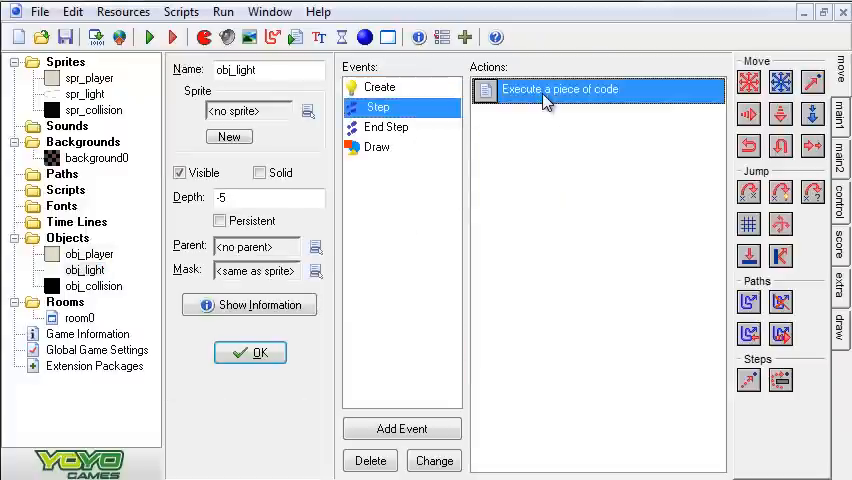
Open obj_light's Step code setting x and y to obj_player's position
double_click(560, 89)
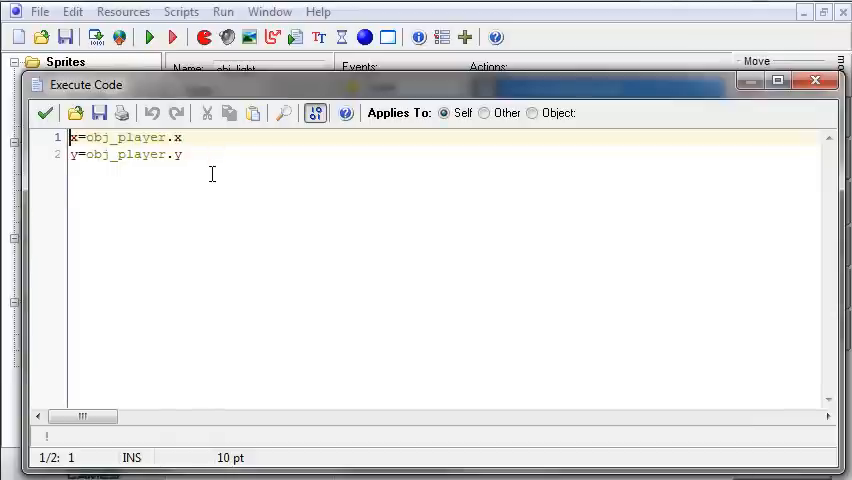
mouse_move(203, 193)
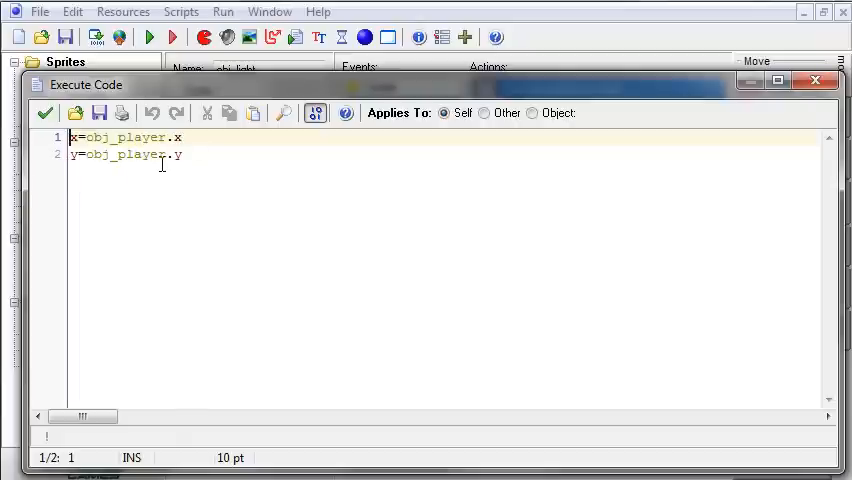
mouse_move(560, 350)
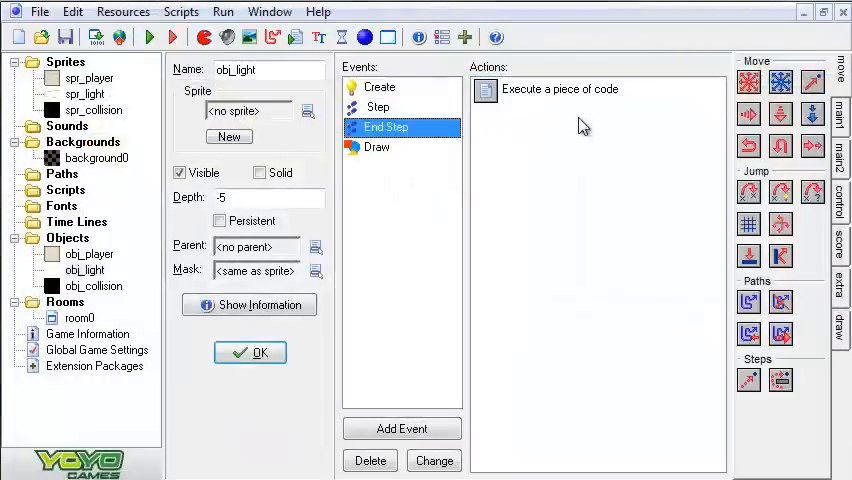
Open and read obj_light's End Step draw_sprite_ext code subtracting the light from 'dark'
double_click(561, 89)
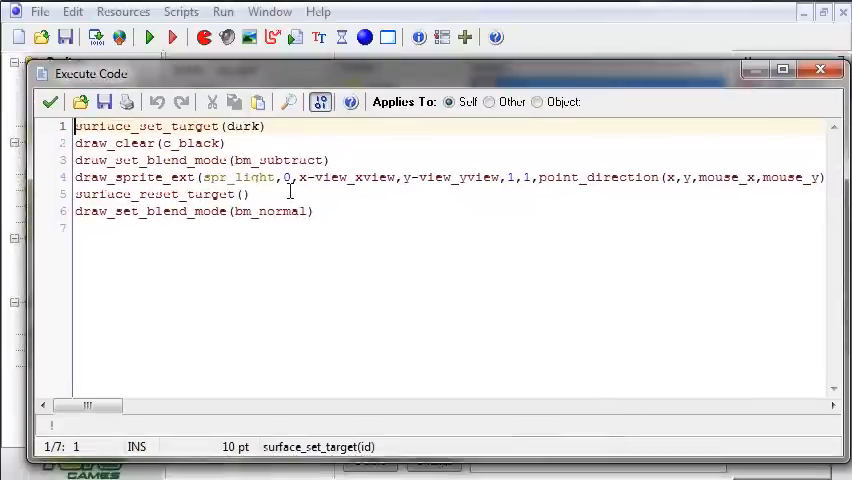
click(242, 126)
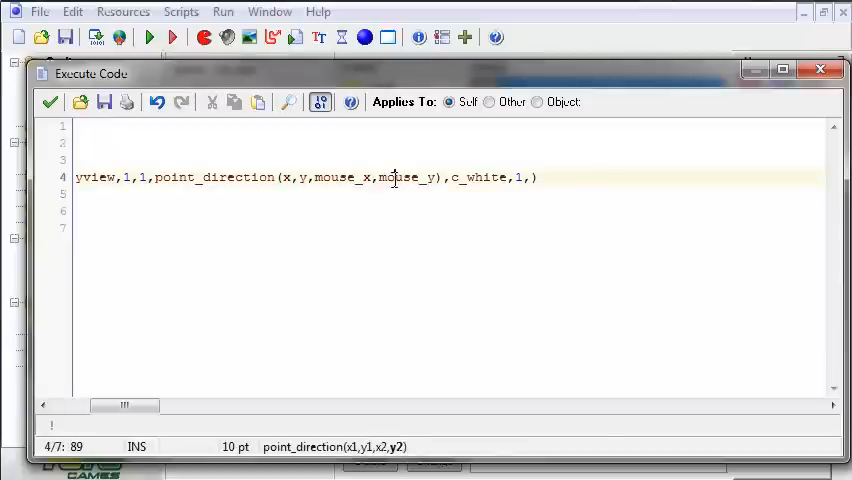
mouse_move(315, 270)
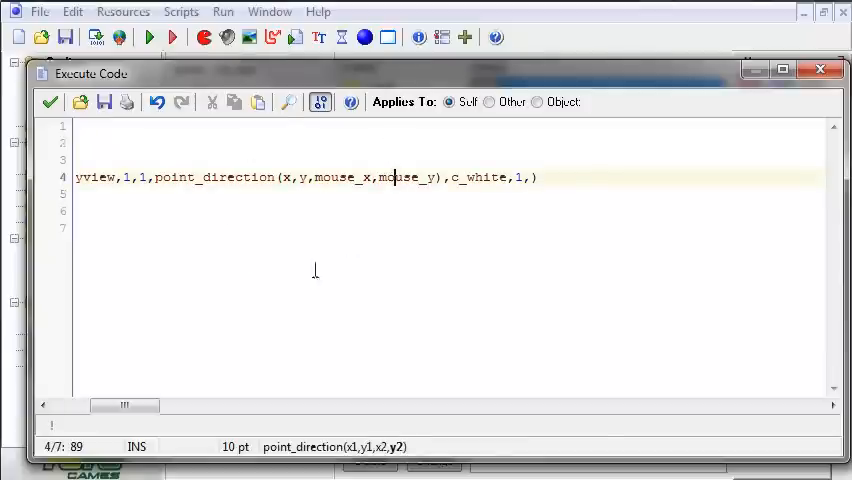
mouse_move(485, 221)
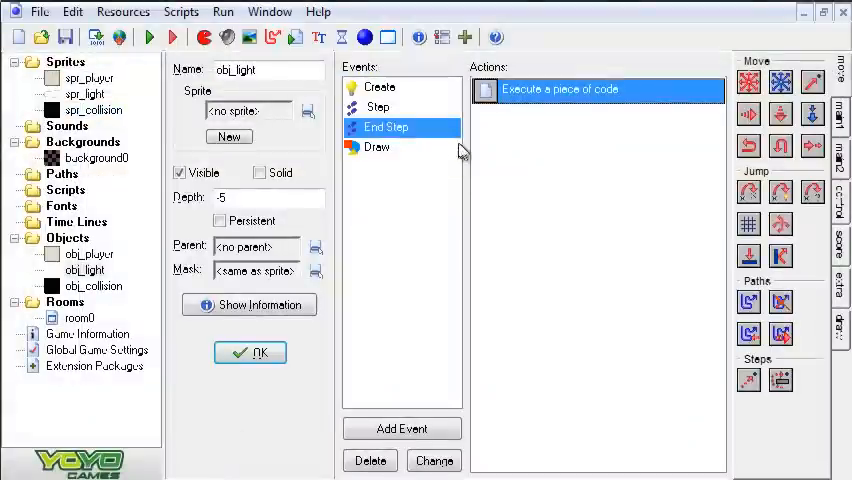
Review obj_light's Draw code draw_surface(view_xview, view_yview, dark), then save and close it
double_click(597, 89)
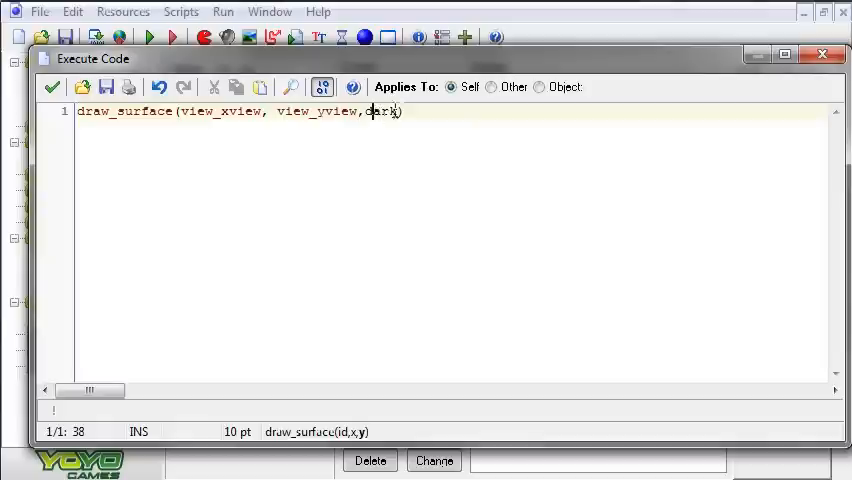
text(dark)
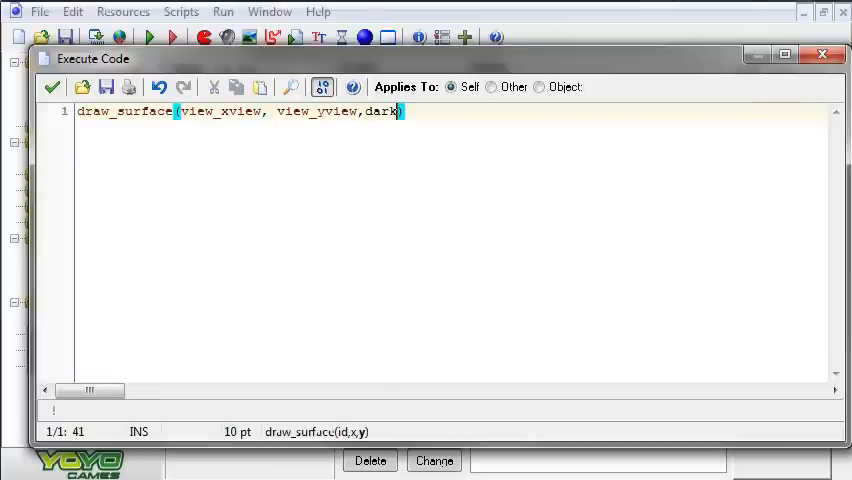
mouse_move(422, 142)
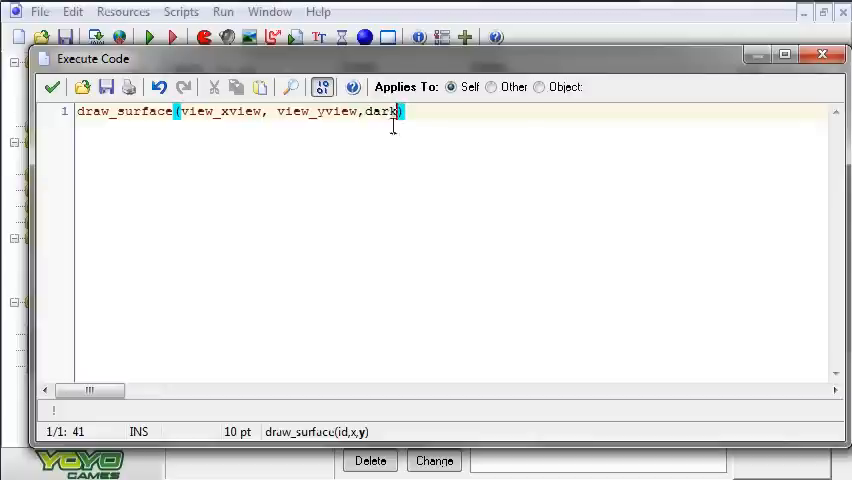
key(Backspace)
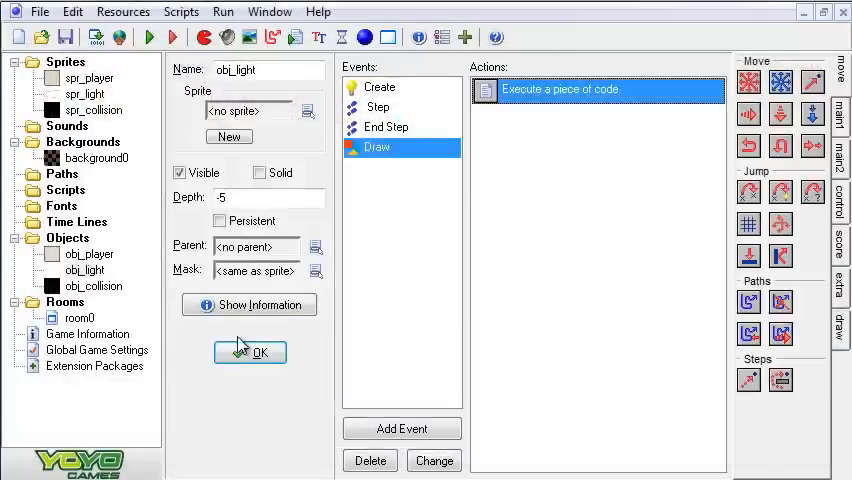
Close obj_light's properties, dismiss the room's object list, and run the game
click(249, 352)
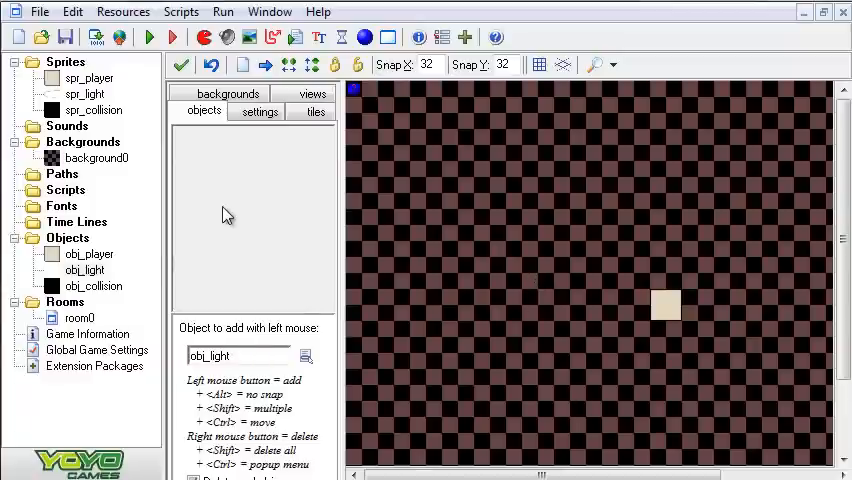
click(305, 356)
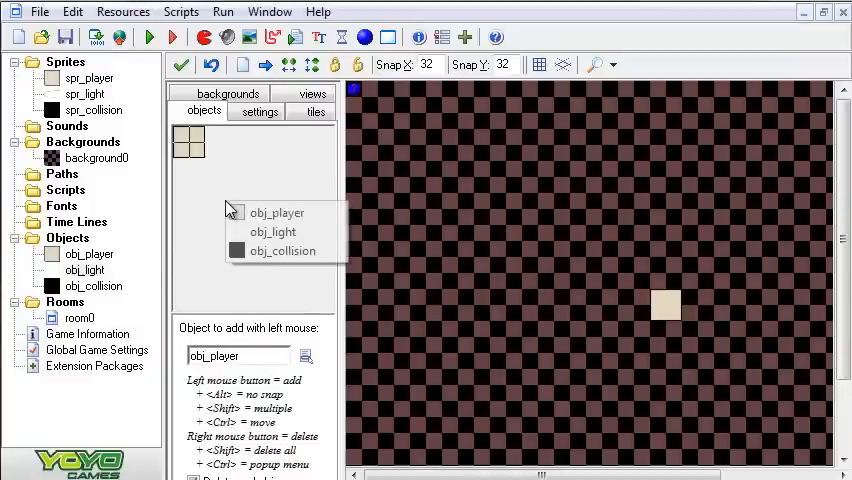
click(272, 231)
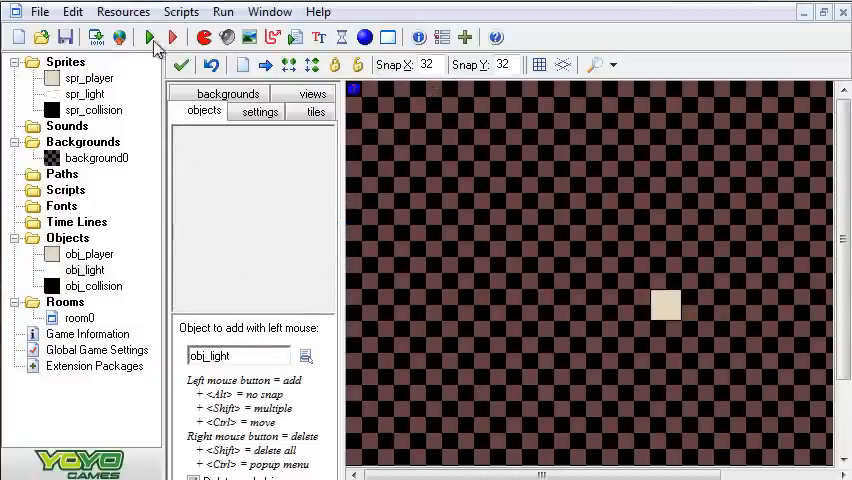
click(169, 37)
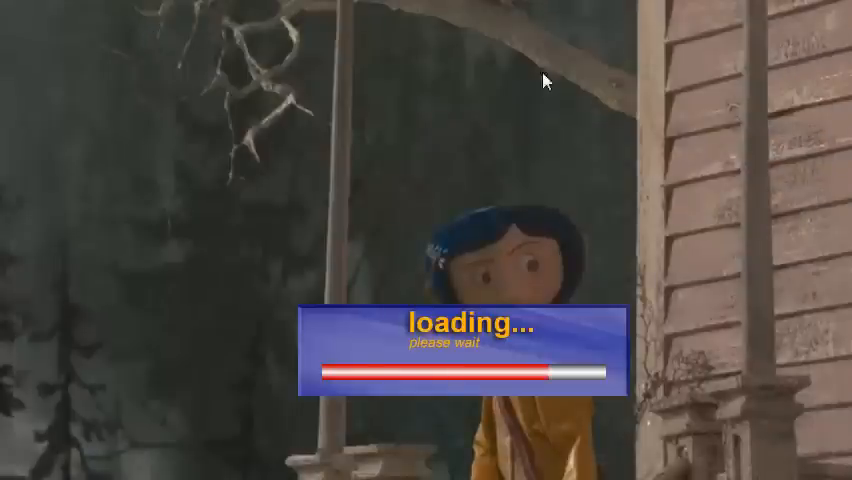